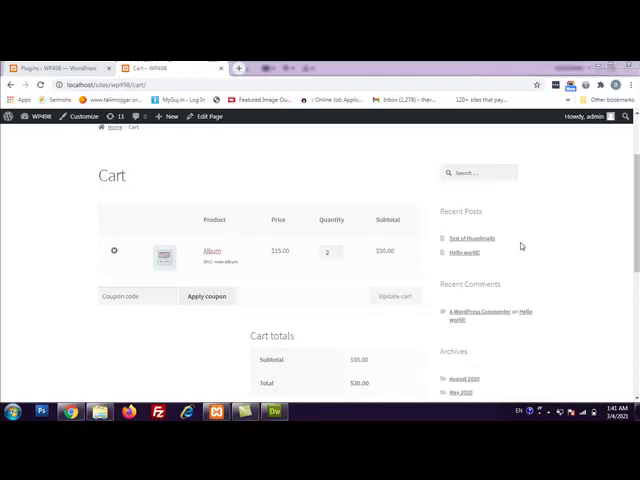
Step: Apply coupon code FIRST to the cart for a $2.00 discount
{"action": "type", "text": "FIRST"}
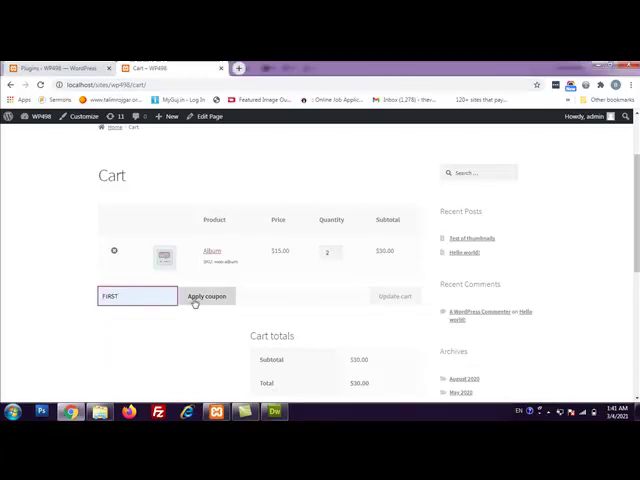
{"action": "left_click", "coordinate": [207, 296]}
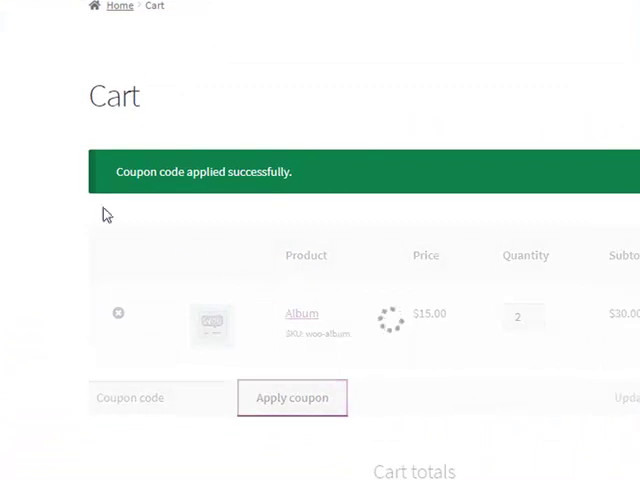
{"action": "scroll", "scroll_direction": "down", "scroll_amount": 3}
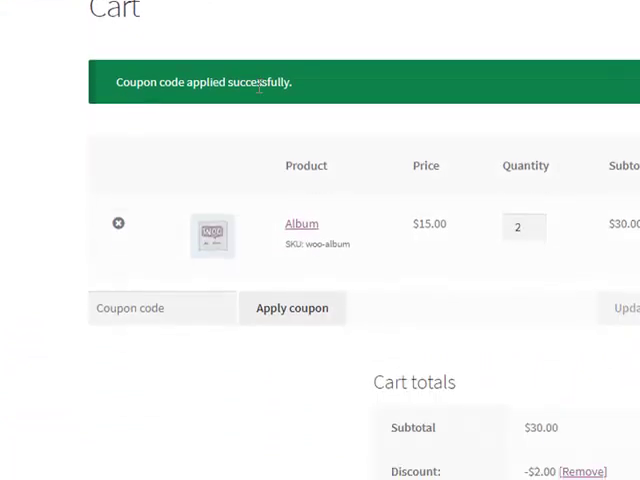
{"action": "mouse_move", "coordinate": [314, 92]}
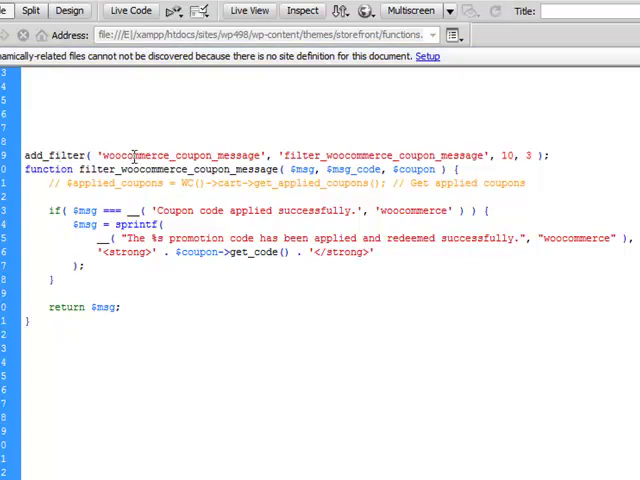
{"action": "double_click", "coordinate": [180, 155]}
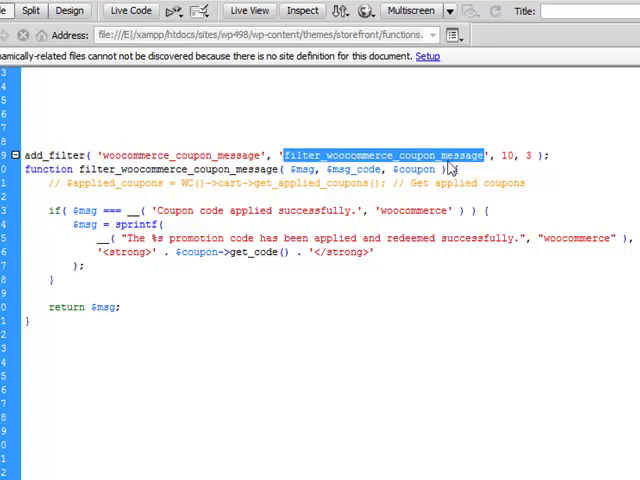
{"action": "double_click", "coordinate": [190, 169]}
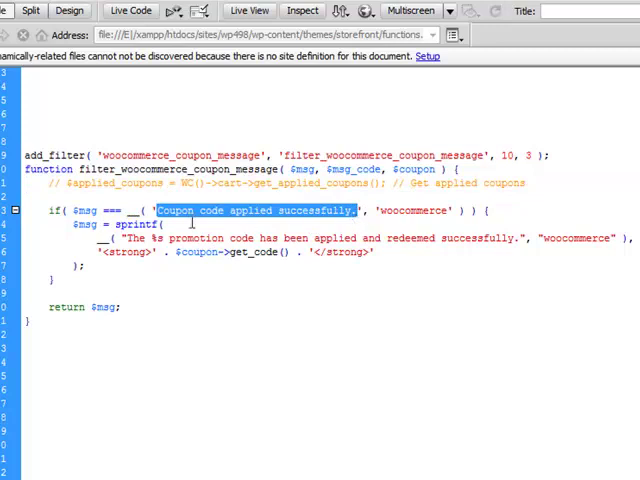
{"action": "left_click", "coordinate": [290, 224]}
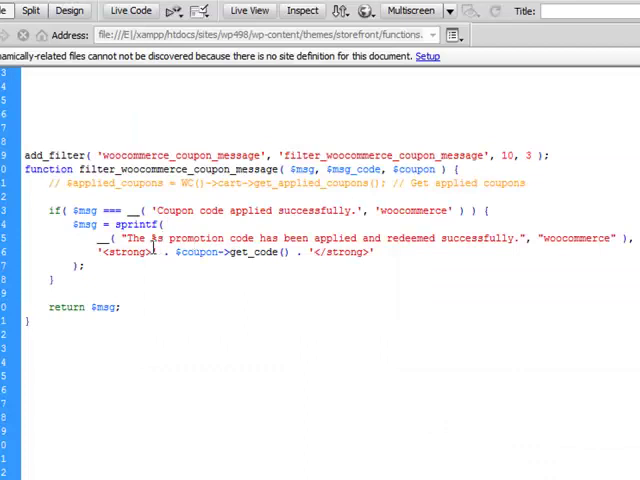
{"action": "double_click", "coordinate": [159, 238]}
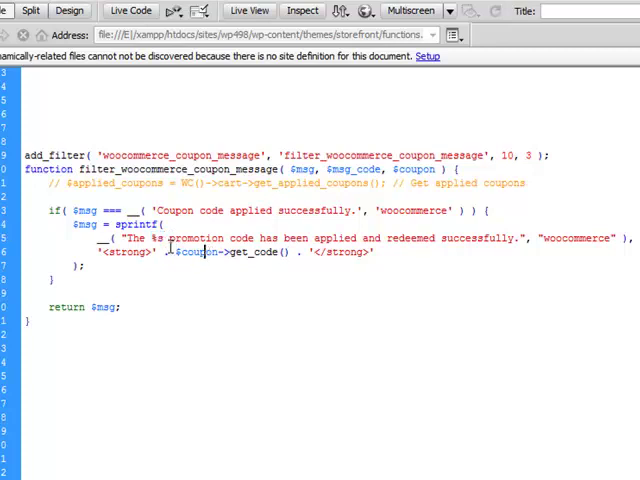
{"action": "mouse_move", "coordinate": [454, 199]}
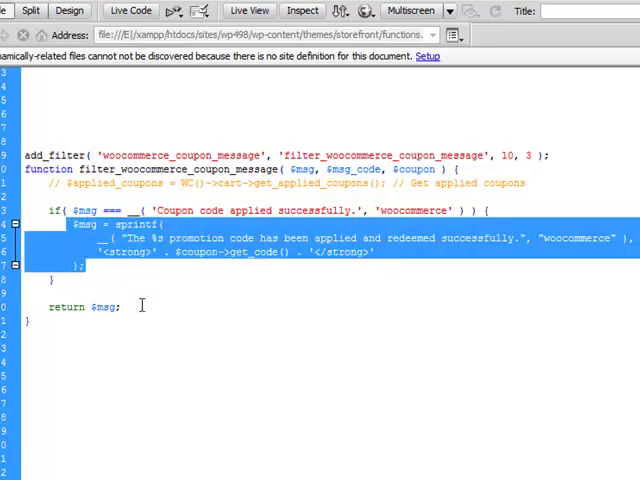
{"action": "left_click", "coordinate": [140, 312]}
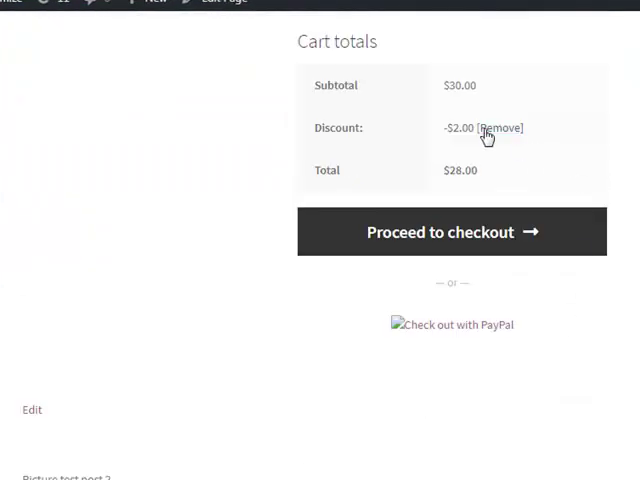
Step: Remove the FIRST coupon and reapply it to show the custom promotion message
{"action": "left_click", "coordinate": [497, 127]}
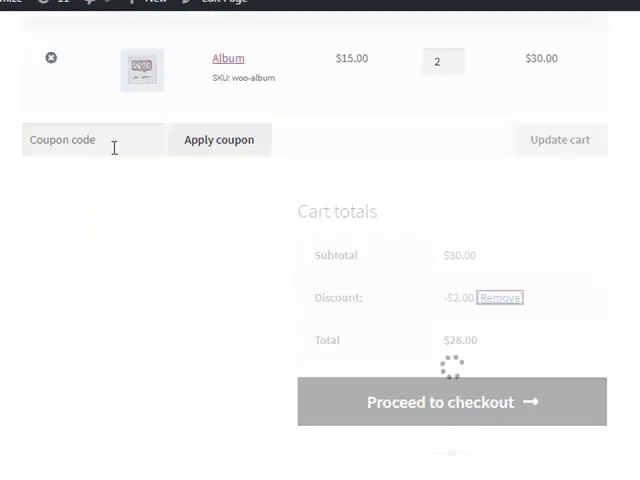
{"action": "left_click", "coordinate": [498, 297]}
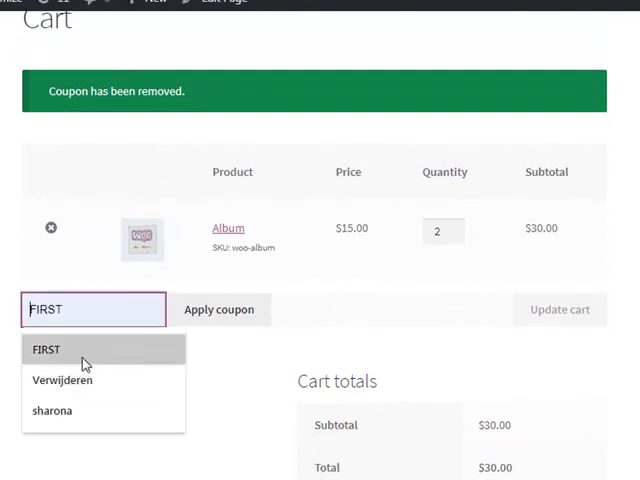
{"action": "left_click", "coordinate": [219, 309]}
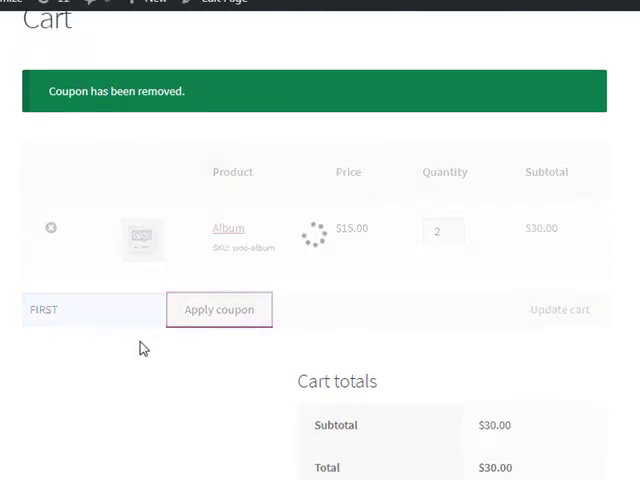
{"action": "left_click", "coordinate": [219, 309]}
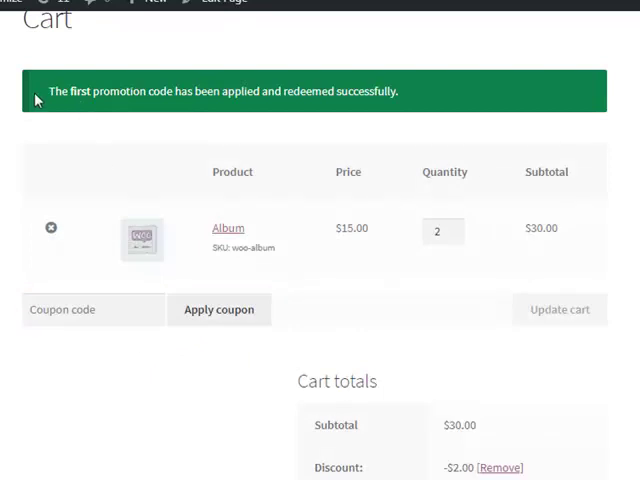
{"action": "mouse_move", "coordinate": [182, 91]}
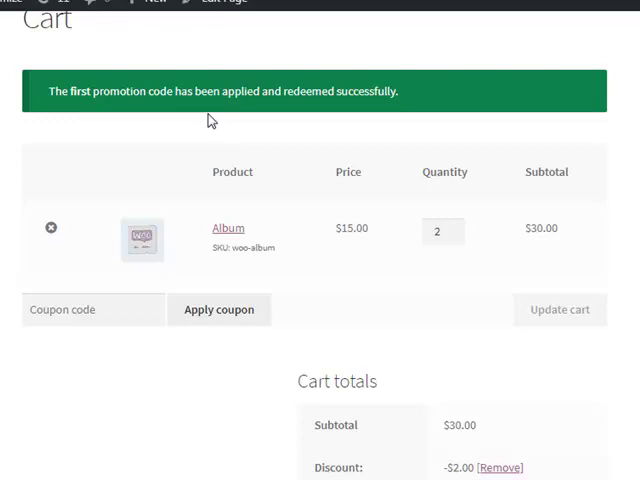
{"action": "mouse_move", "coordinate": [165, 80]}
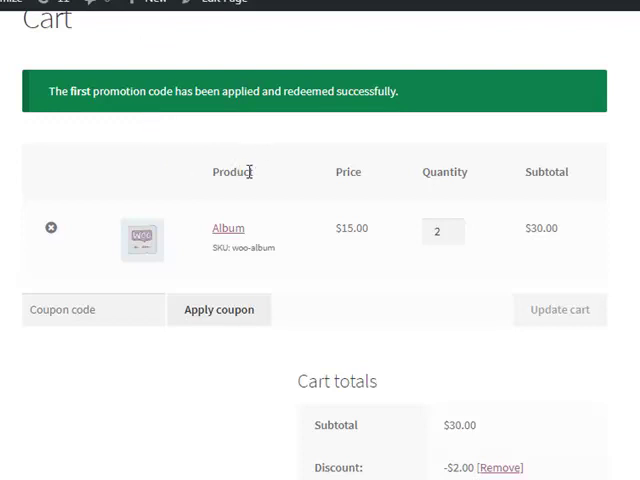
{"action": "mouse_move", "coordinate": [250, 171]}
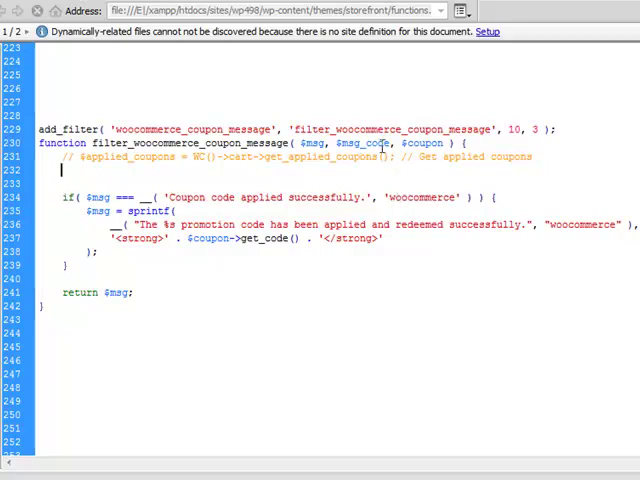
Step: Add echo "<pre>", print_r( $coupon ) and echo "</pre>" above the if statement
{"action": "double_click", "coordinate": [421, 143]}
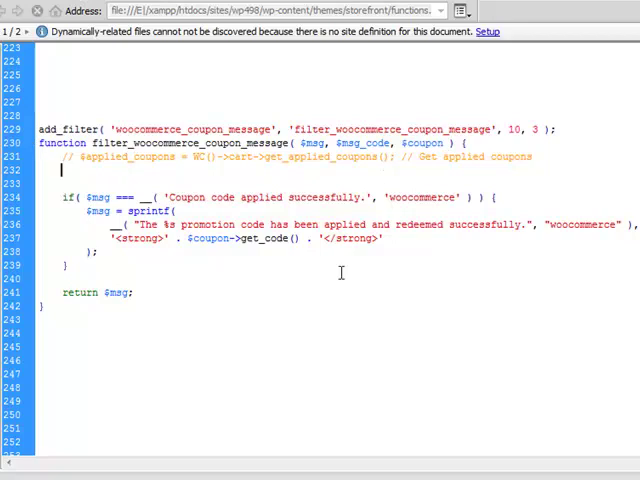
{"action": "type", "text": "echo"}
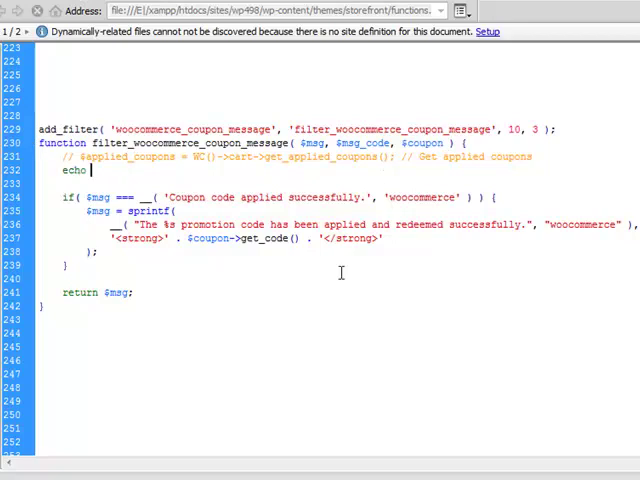
{"action": "type", "text": "\"\";"}
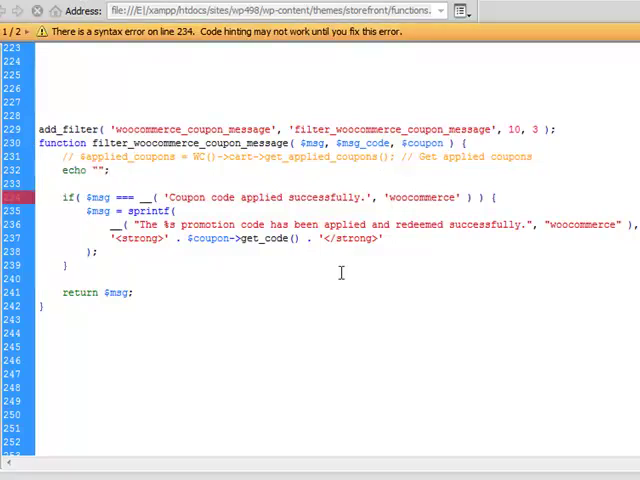
{"action": "type", "text": "<pre>"}
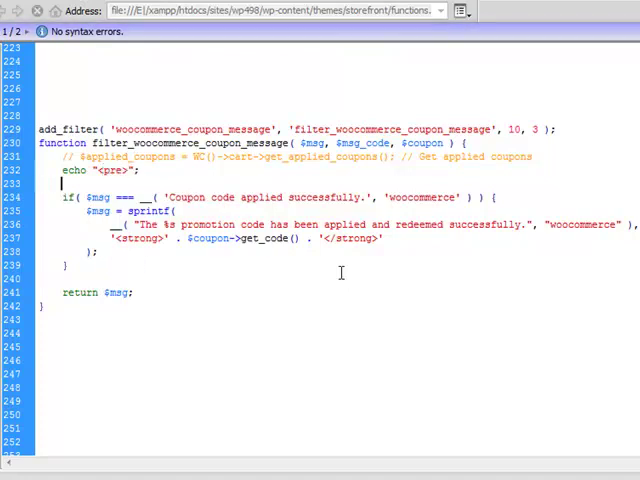
{"action": "type", "text": "echo $"}
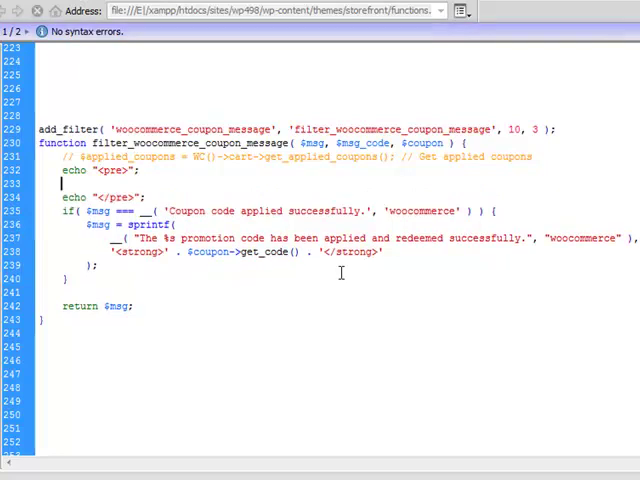
{"action": "type", "text": "print($"}
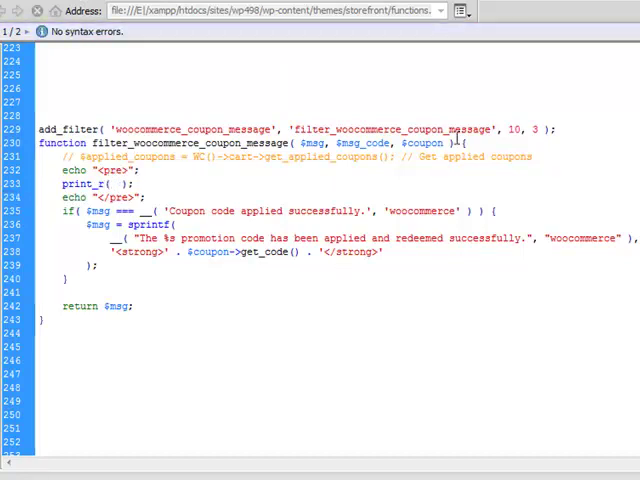
{"action": "double_click", "coordinate": [422, 143]}
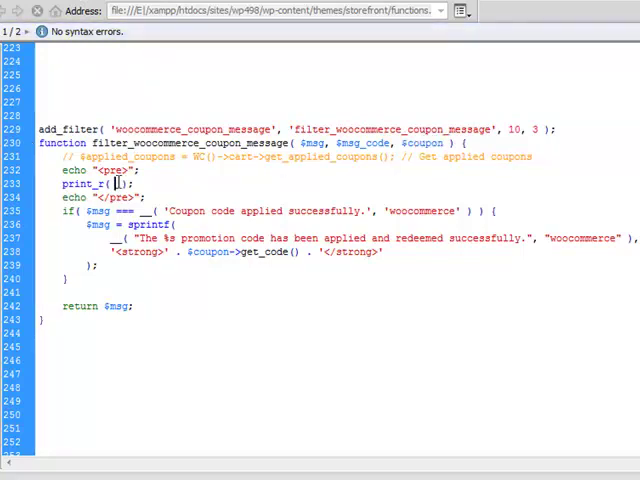
{"action": "type", "text": "$coupon"}
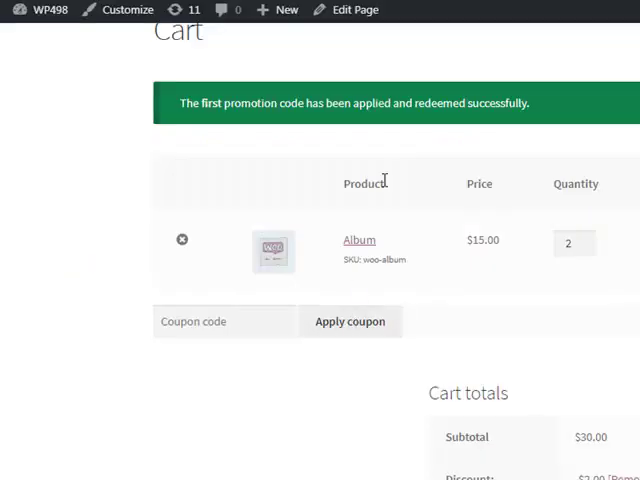
{"action": "scroll", "scroll_direction": "down", "scroll_amount": 3}
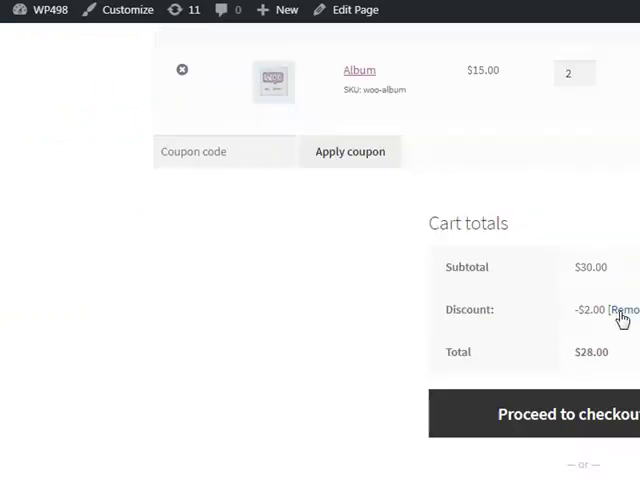
{"action": "left_click", "coordinate": [624, 309]}
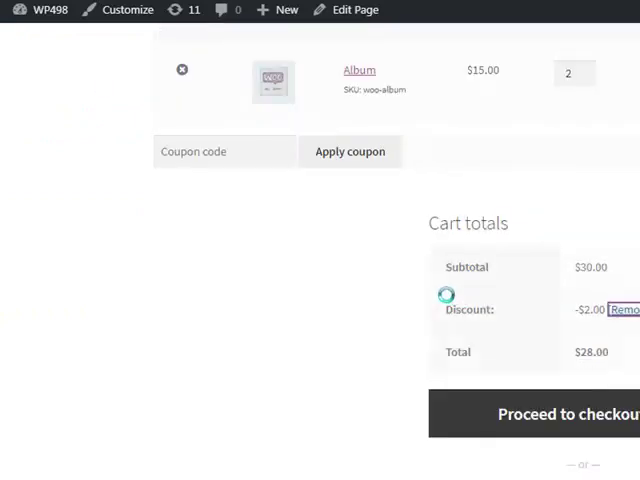
{"action": "left_click", "coordinate": [625, 309]}
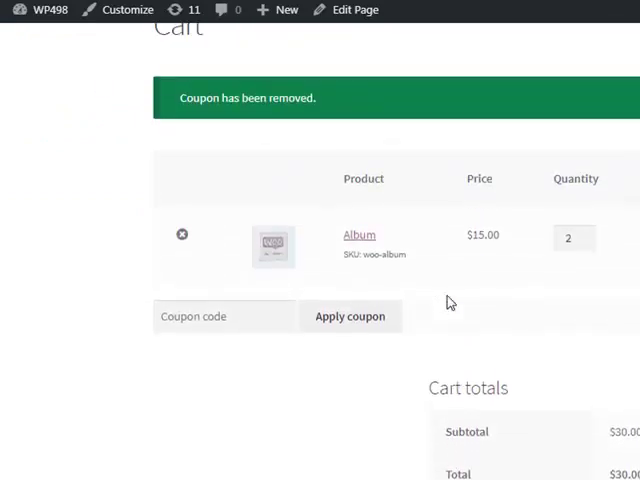
{"action": "type", "text": "FIRST"}
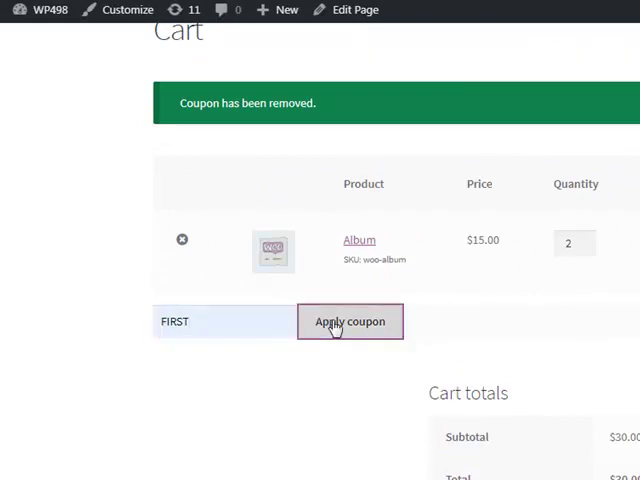
{"action": "left_click", "coordinate": [350, 321]}
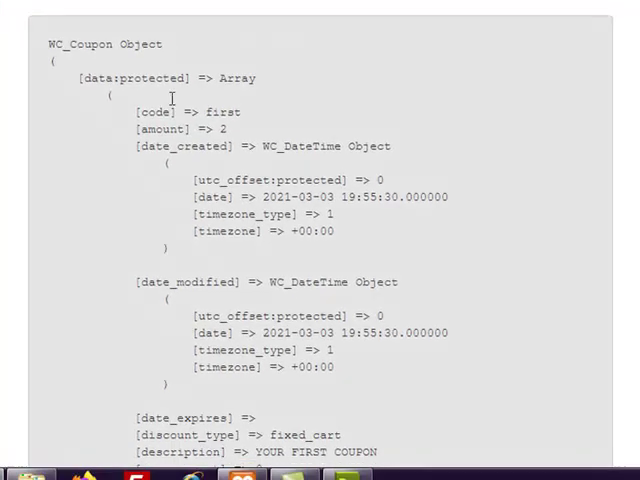
{"action": "scroll", "scroll_direction": "down", "scroll_amount": 3}
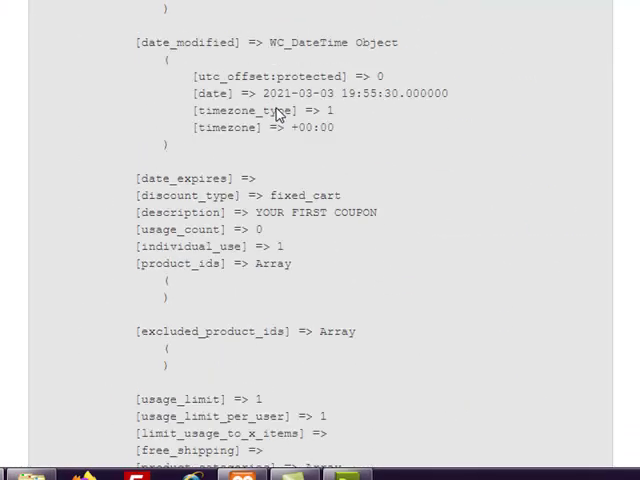
{"action": "scroll", "scroll_direction": "up", "scroll_amount": 3}
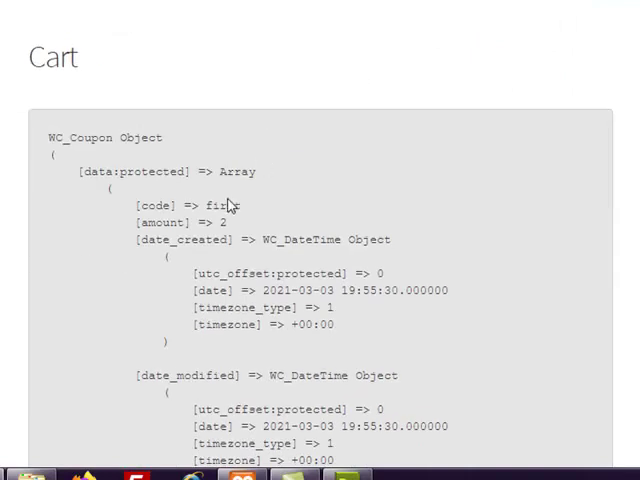
{"action": "double_click", "coordinate": [223, 206]}
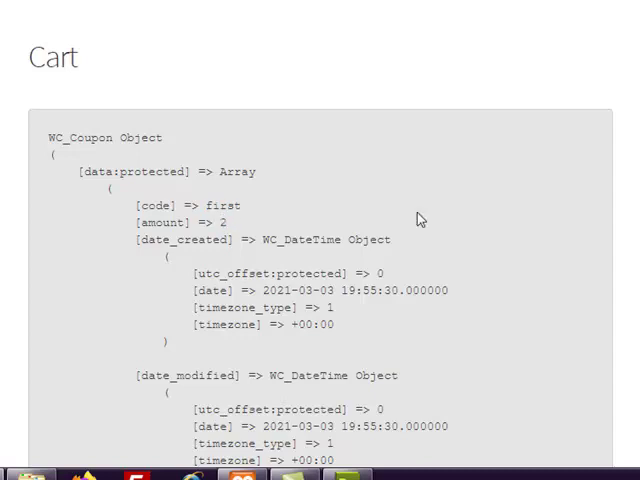
{"action": "scroll", "scroll_direction": "down", "scroll_amount": 3}
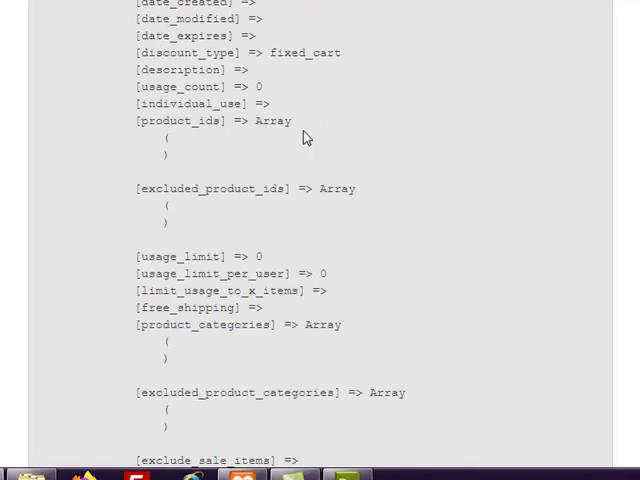
{"action": "scroll", "scroll_direction": "down", "scroll_amount": 3}
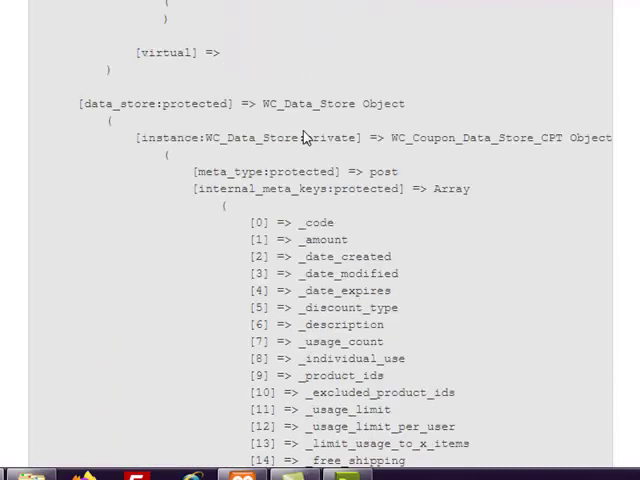
{"action": "scroll", "scroll_direction": "down", "scroll_amount": 3}
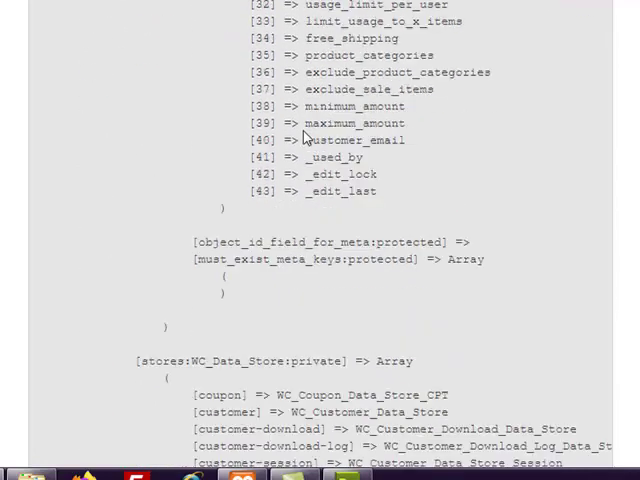
{"action": "scroll", "scroll_direction": "down", "scroll_amount": 3}
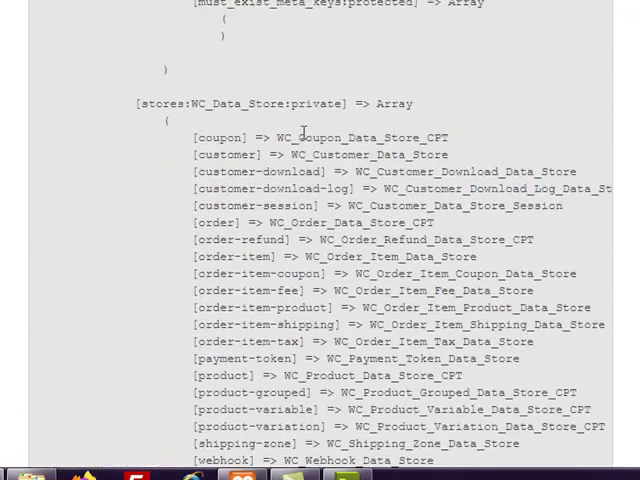
{"action": "scroll", "scroll_direction": "down", "scroll_amount": 3}
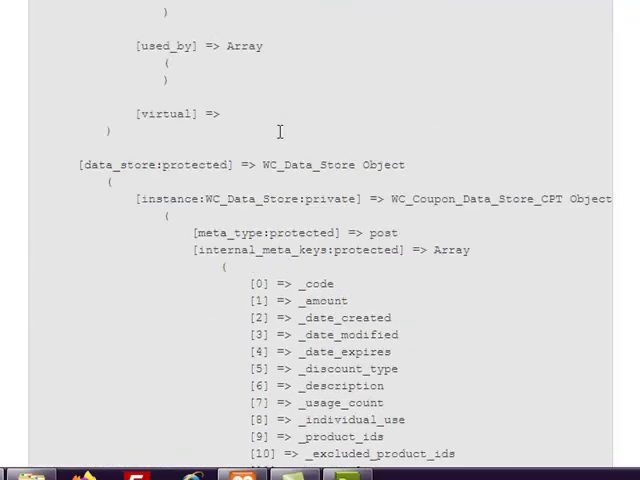
{"action": "scroll", "scroll_direction": "down", "scroll_amount": 3}
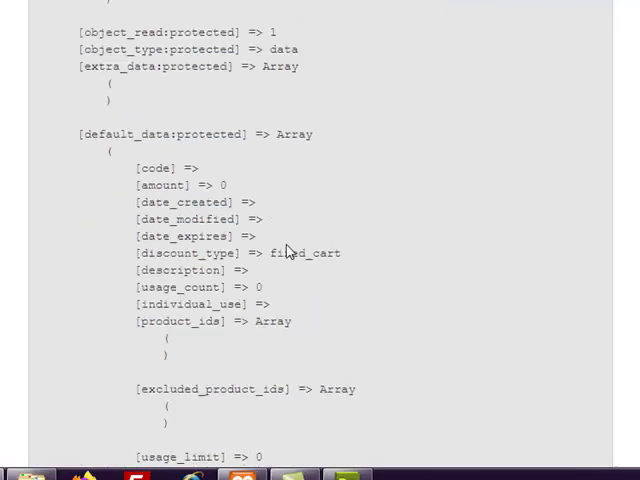
{"action": "scroll", "scroll_direction": "down", "scroll_amount": 3}
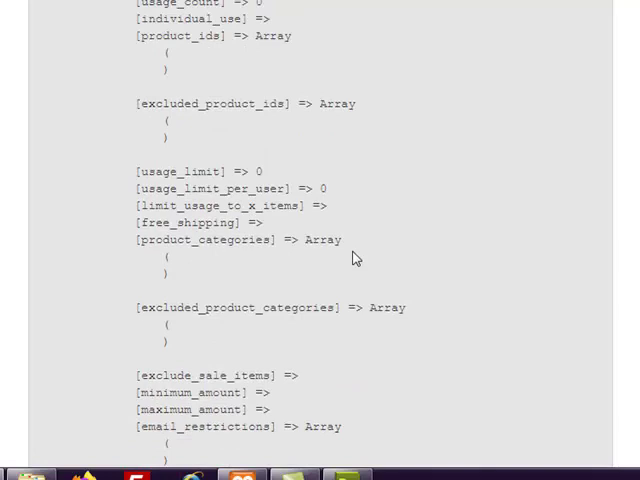
{"action": "scroll", "scroll_direction": "up", "scroll_amount": 3}
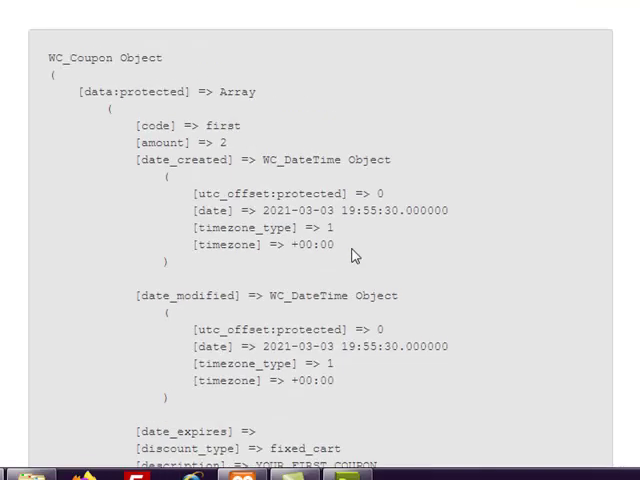
{"action": "scroll", "scroll_direction": "down", "scroll_amount": 3}
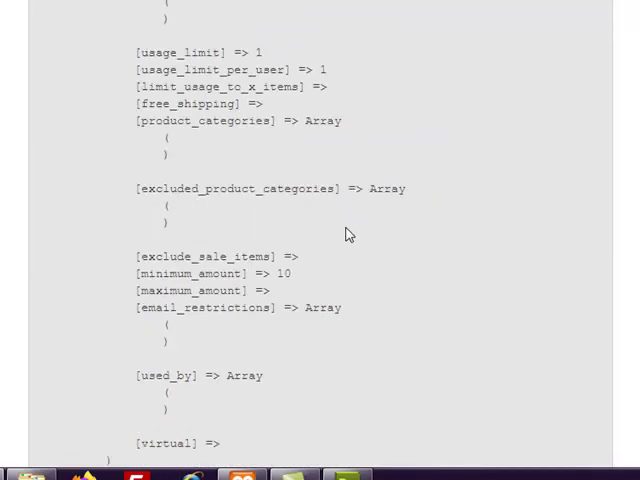
{"action": "scroll", "scroll_direction": "down", "scroll_amount": 3}
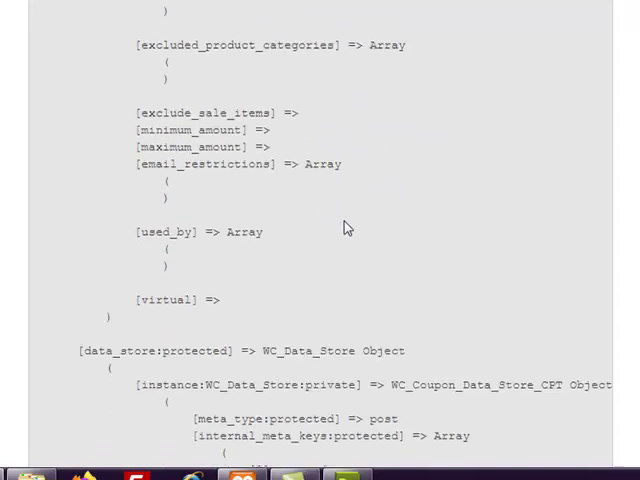
{"action": "scroll", "scroll_direction": "down", "scroll_amount": 3}
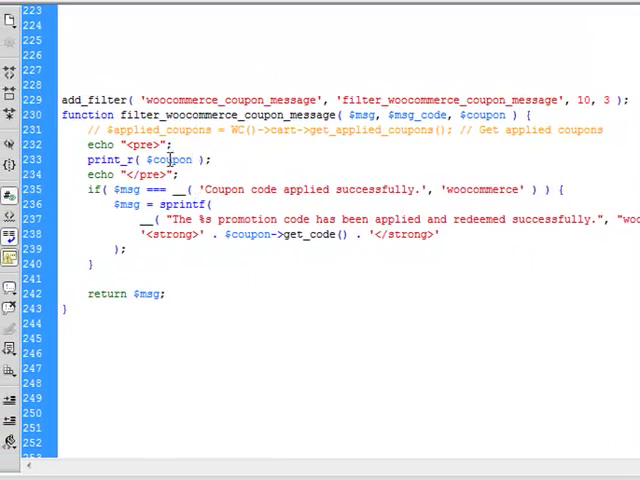
Step: Replace $coupon inside print_r() with $msg_code
{"action": "double_click", "coordinate": [419, 117]}
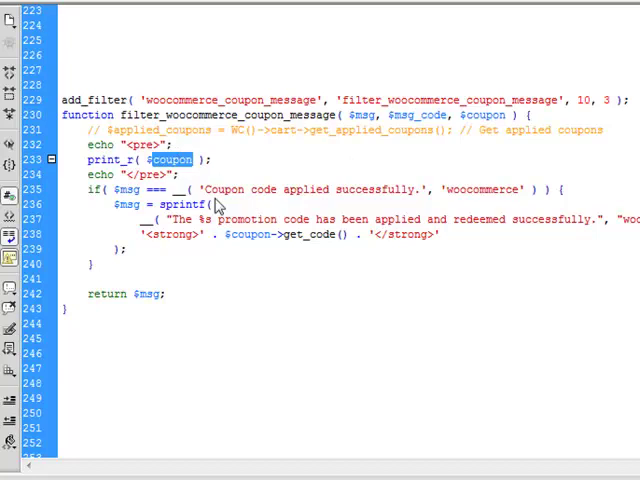
{"action": "type", "text": "$msg_code"}
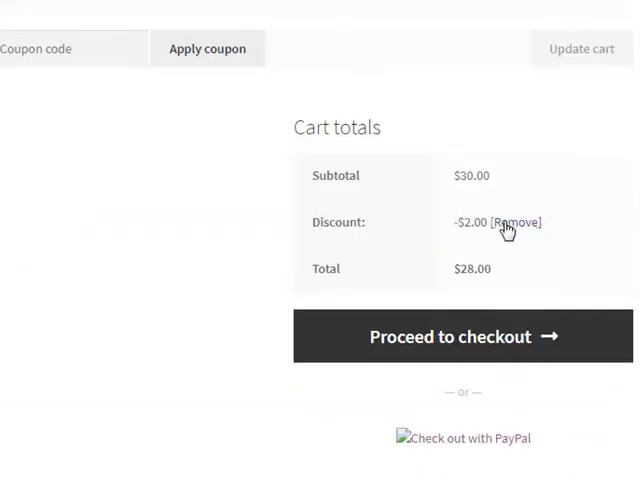
Step: Remove and reapply coupon FIRST, then select the printed message code 200
{"action": "left_click", "coordinate": [517, 222]}
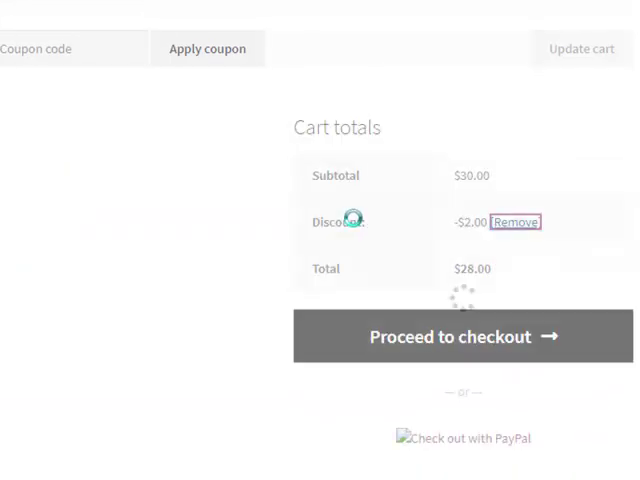
{"action": "left_click", "coordinate": [520, 221]}
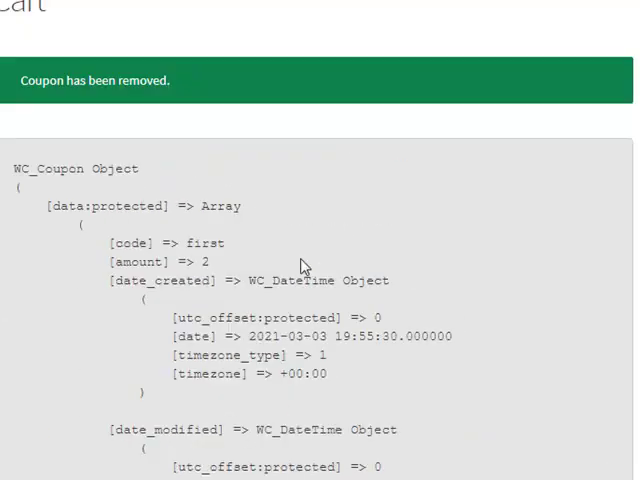
{"action": "scroll", "scroll_direction": "down", "scroll_amount": 3}
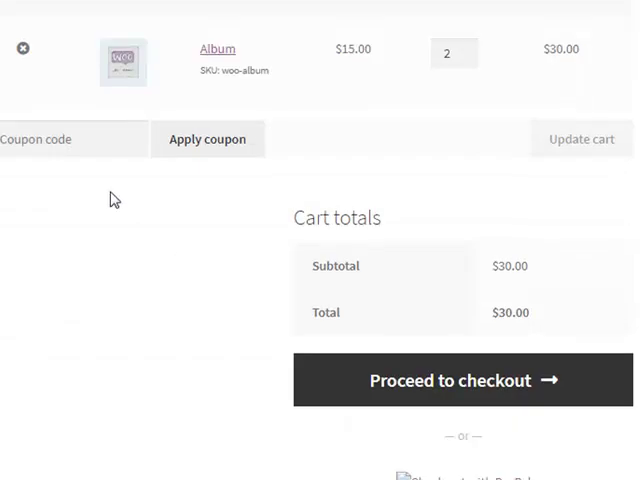
{"action": "left_click", "coordinate": [207, 138]}
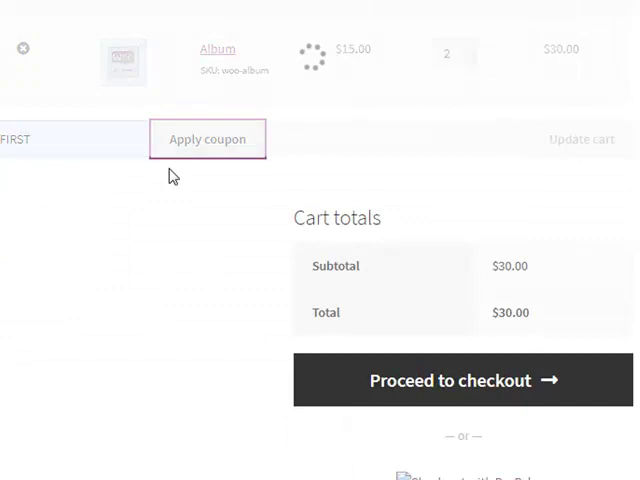
{"action": "left_click", "coordinate": [207, 139]}
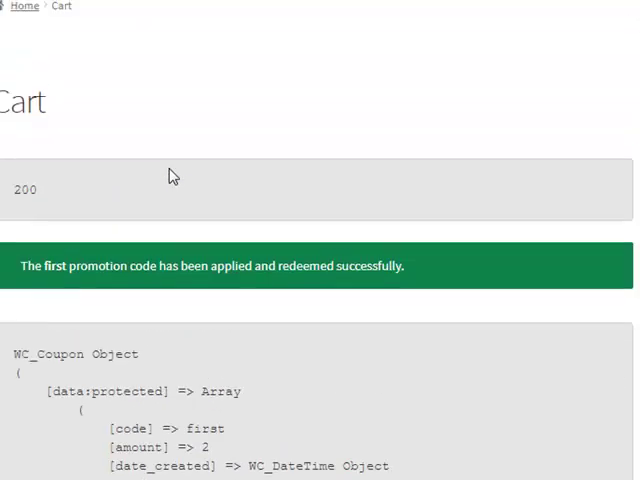
{"action": "double_click", "coordinate": [24, 189]}
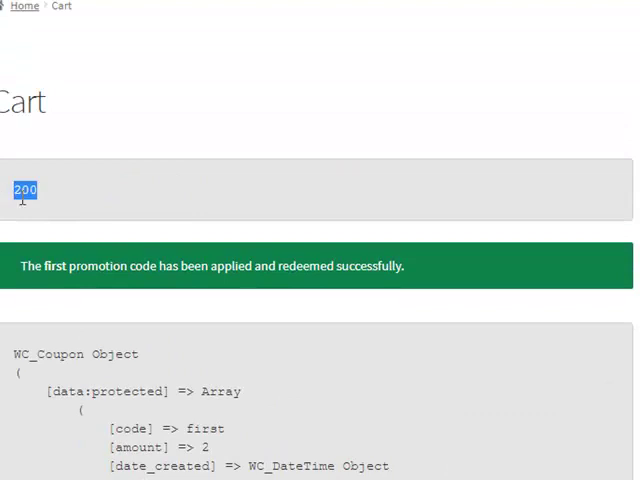
{"action": "mouse_move", "coordinate": [133, 353]}
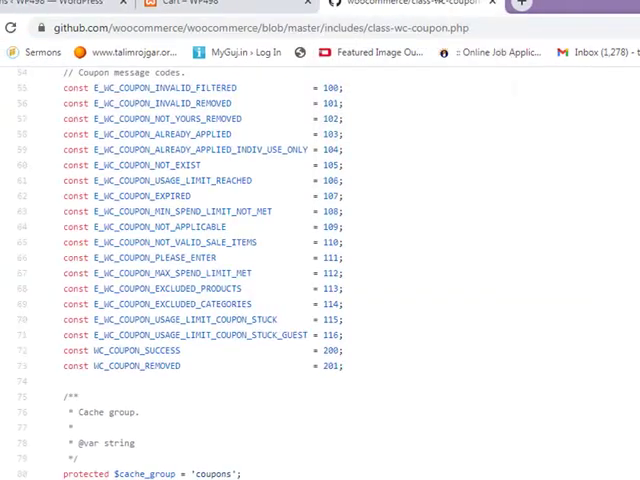
Step: Review the coupon message code constants in class-wc-coupon.php, then return to the cart
{"action": "scroll", "scroll_direction": "up", "scroll_amount": 3}
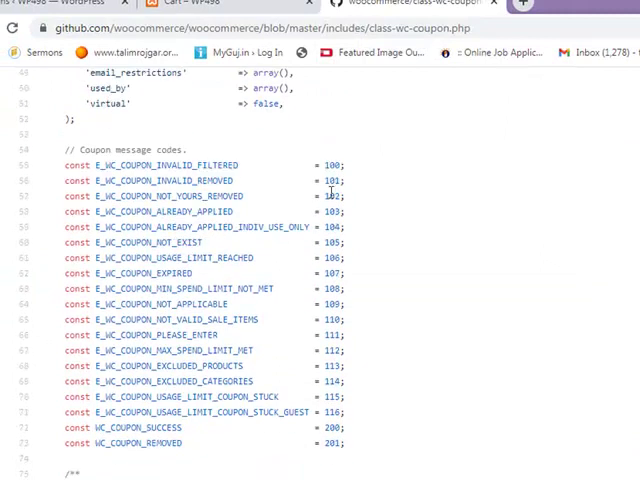
{"action": "mouse_move", "coordinate": [330, 165]}
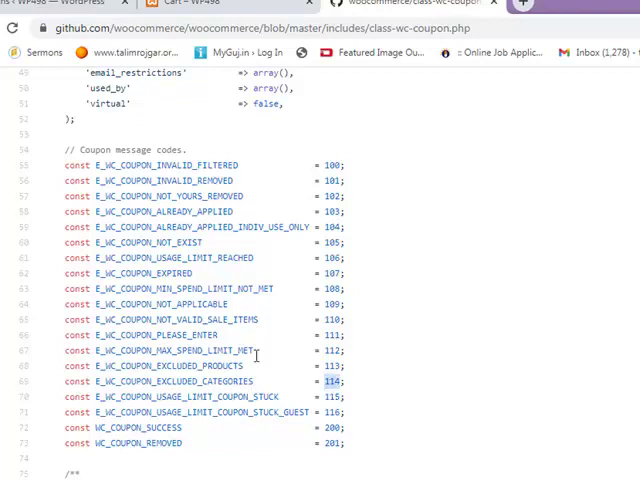
{"action": "mouse_move", "coordinate": [330, 303]}
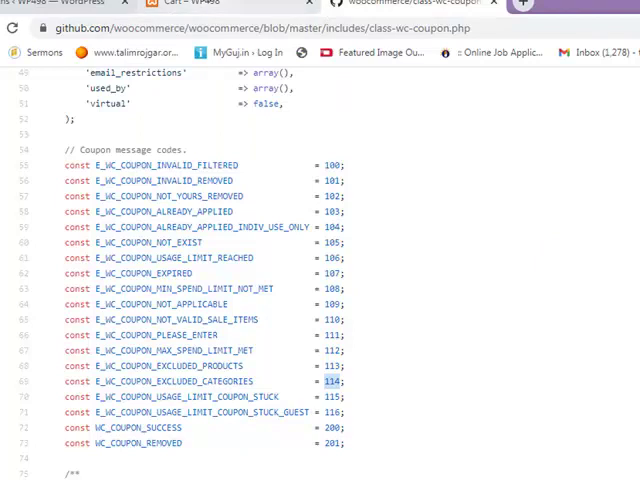
{"action": "left_click", "coordinate": [200, 8]}
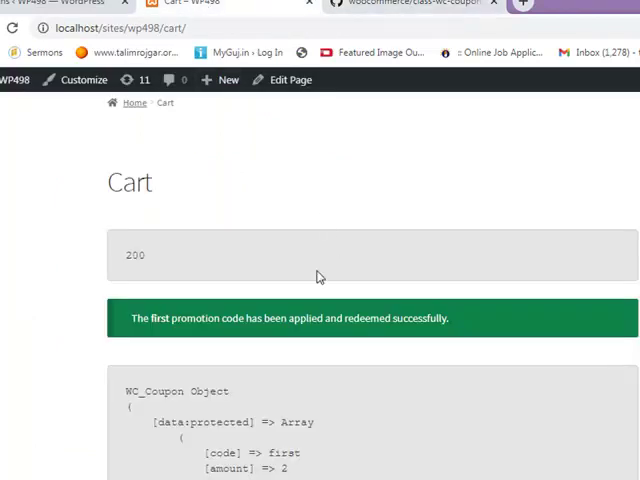
{"action": "scroll", "scroll_direction": "down", "scroll_amount": 3}
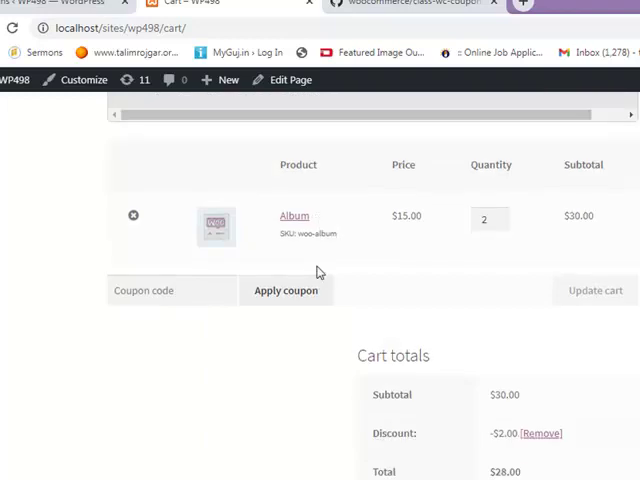
{"action": "mouse_move", "coordinate": [310, 340]}
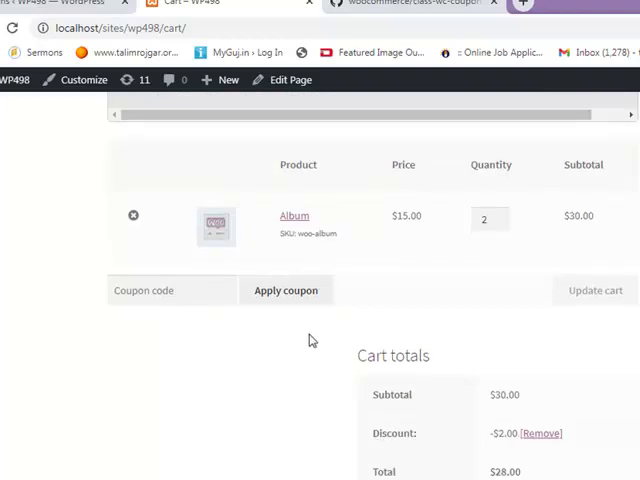